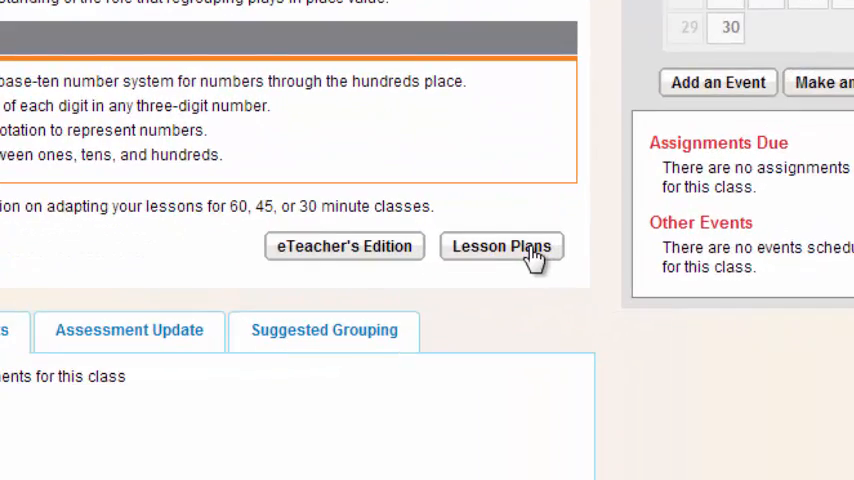
Open Lesson Plans and choose Week 1's 30 Minute Lessons for Place Values to 999.
click(502, 246)
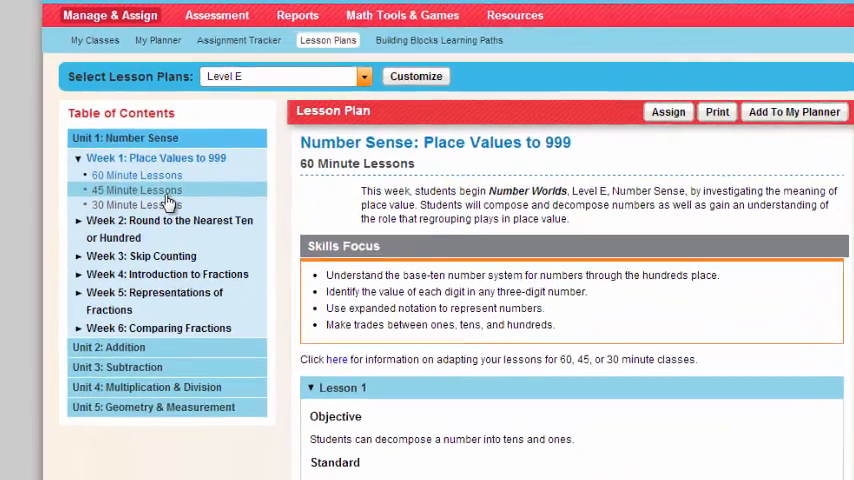
click(135, 204)
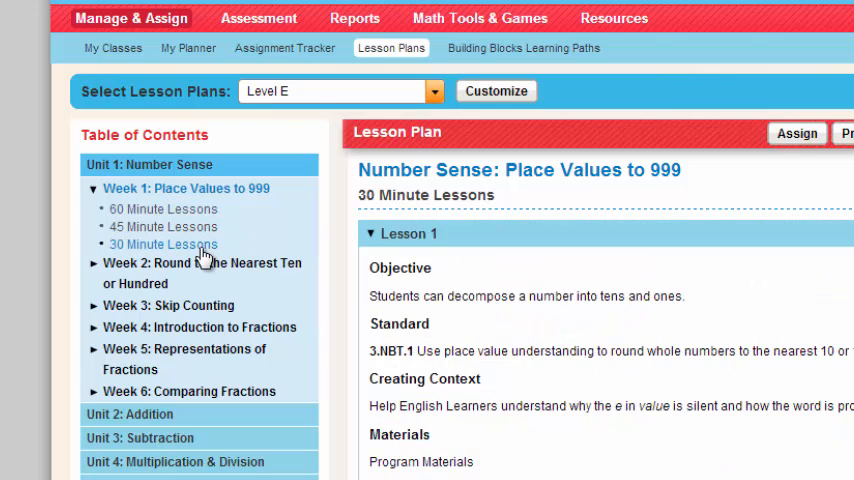
scroll(down, 3)
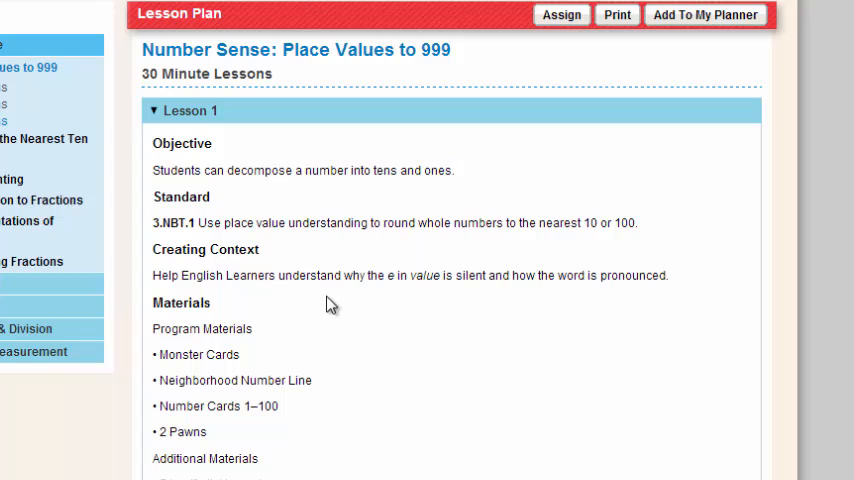
mouse_move(338, 312)
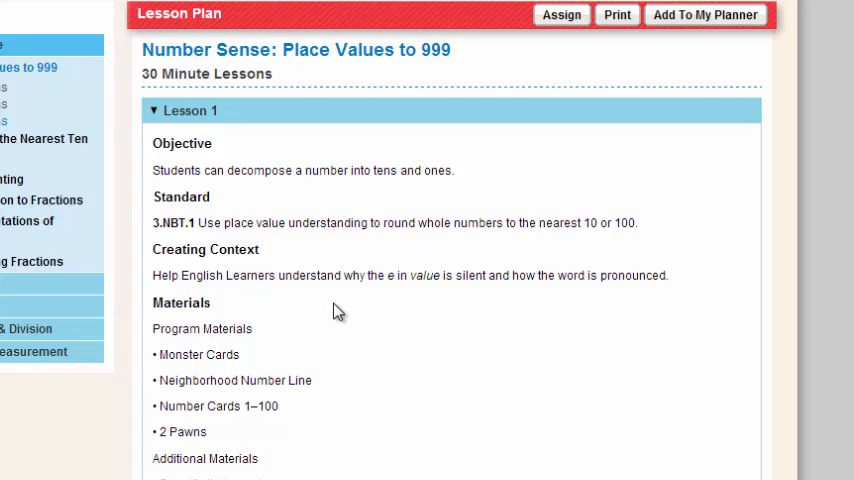
mouse_move(370, 320)
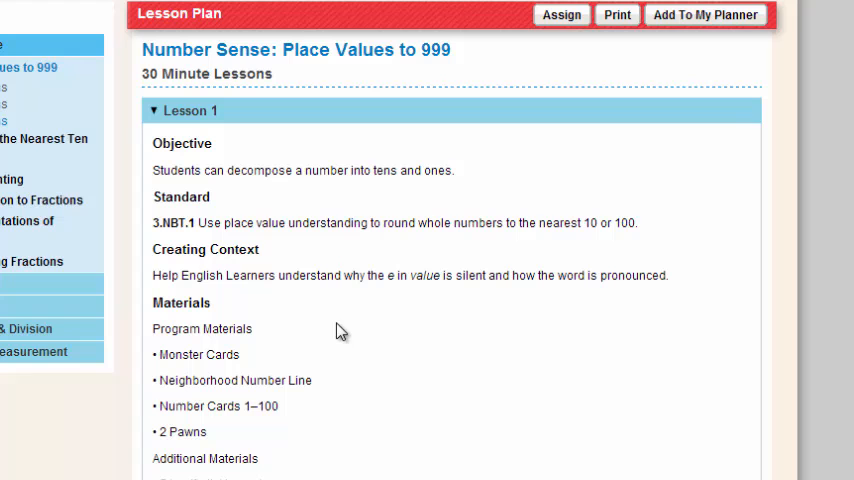
scroll(down, 3)
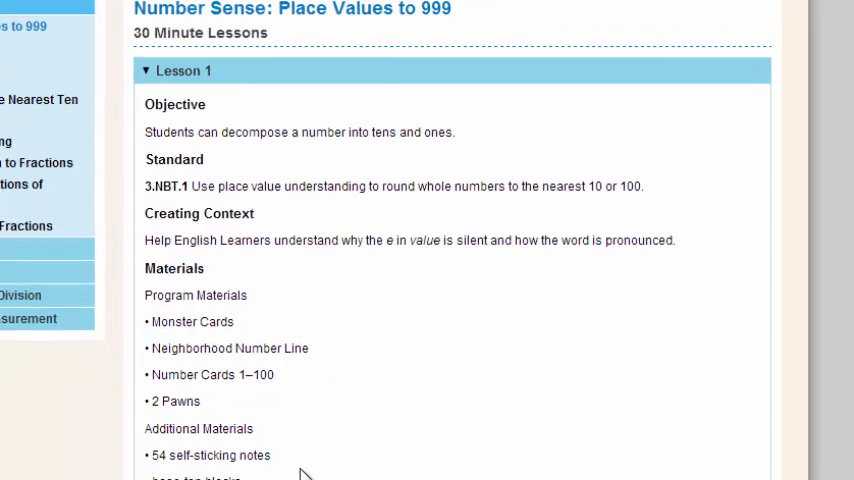
scroll(down, 3)
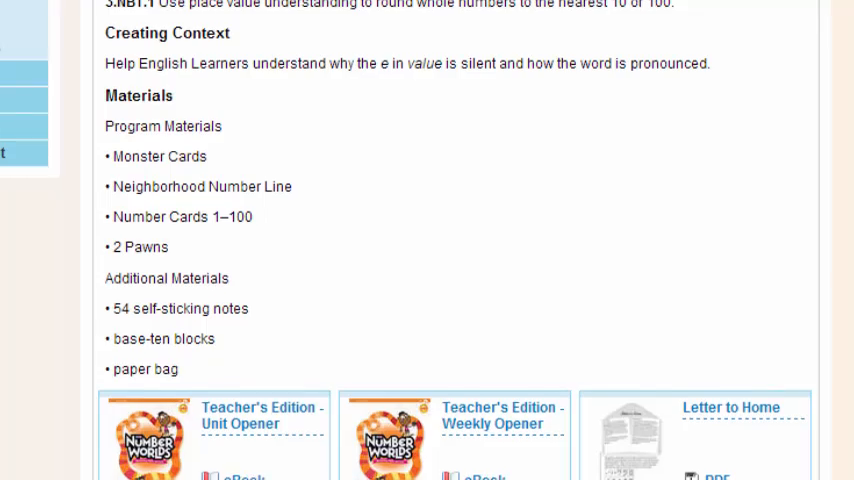
Scroll down to Lesson 1's resource tiles: Teacher's Edition eBook, Activity Card, Practice Book.
scroll(down, 3)
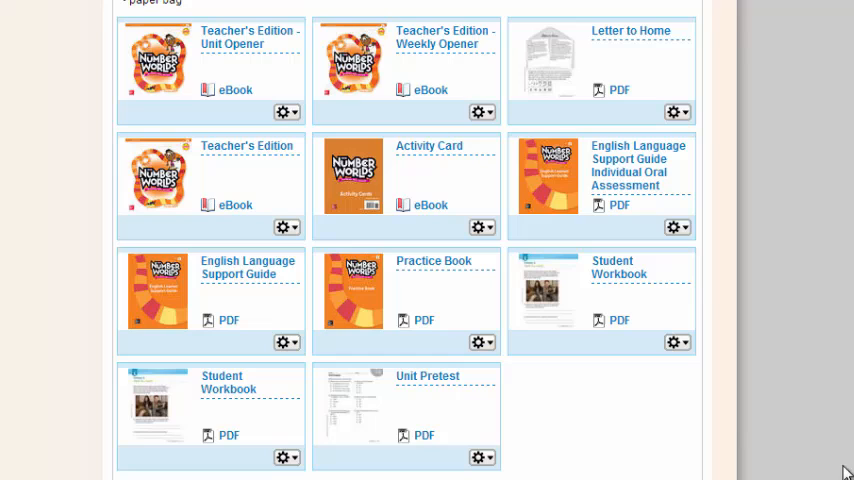
mouse_move(192, 18)
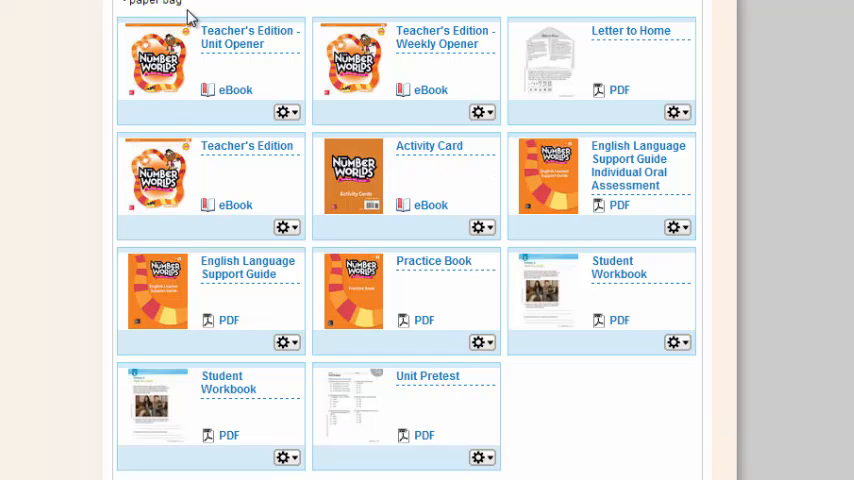
mouse_move(177, 93)
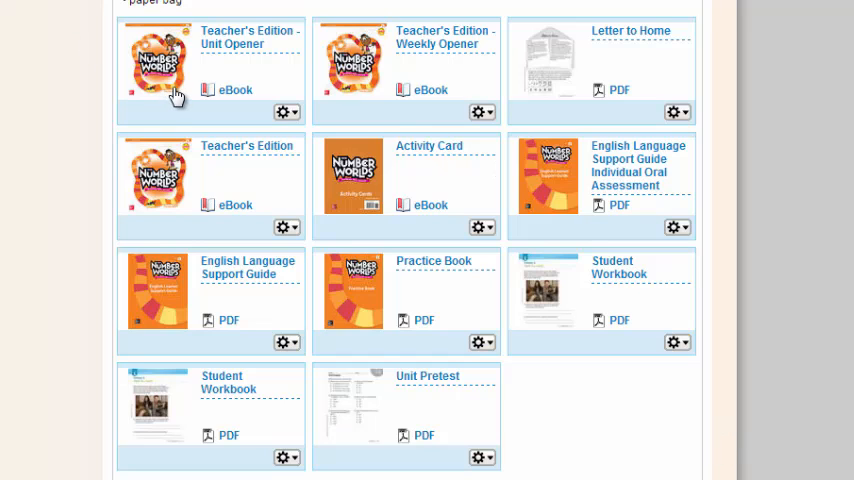
mouse_move(455, 93)
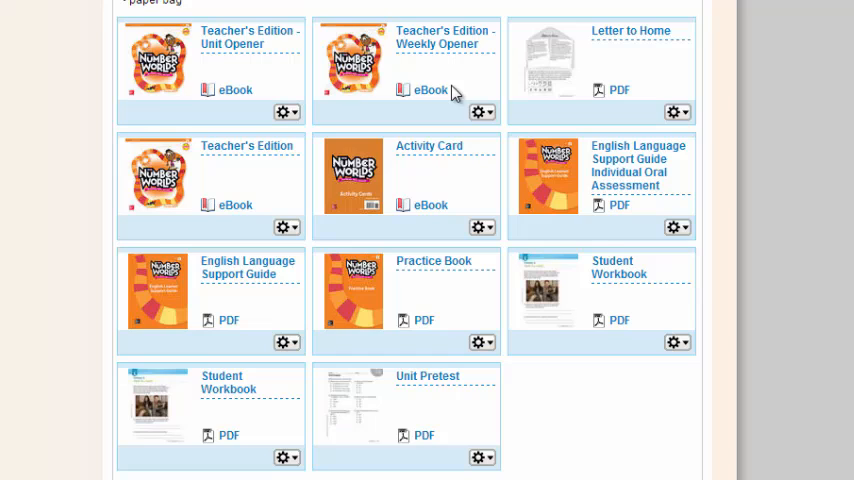
mouse_move(595, 65)
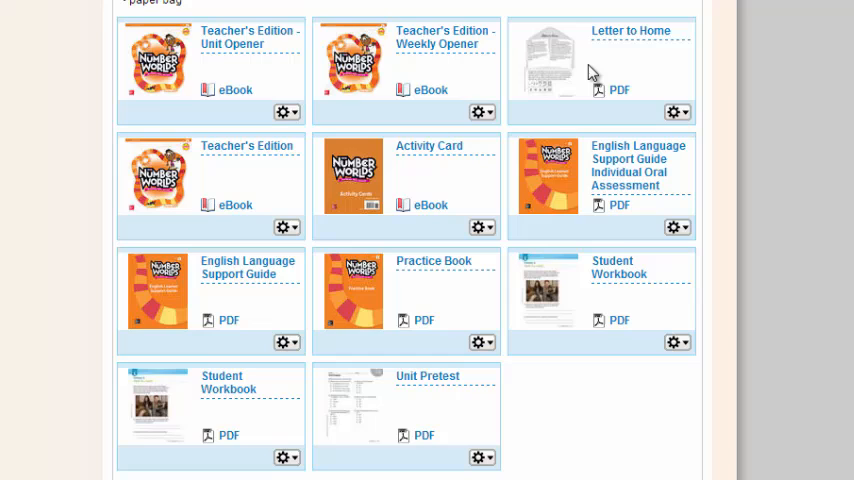
mouse_move(595, 85)
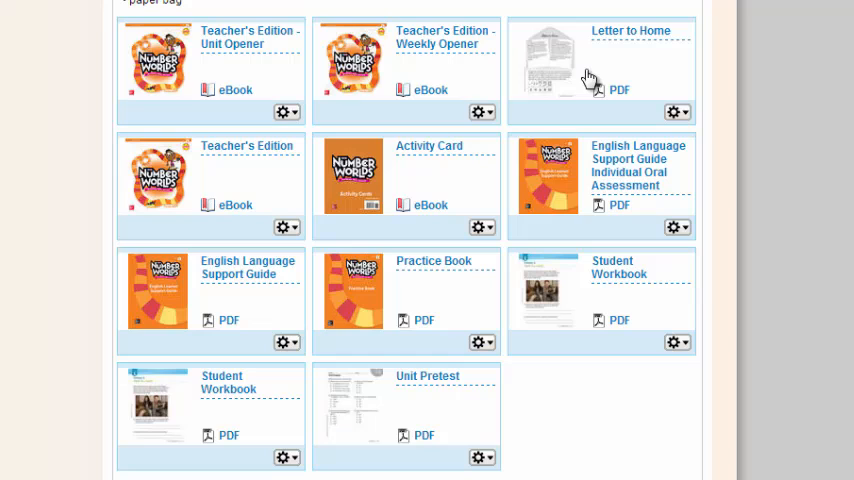
mouse_move(455, 203)
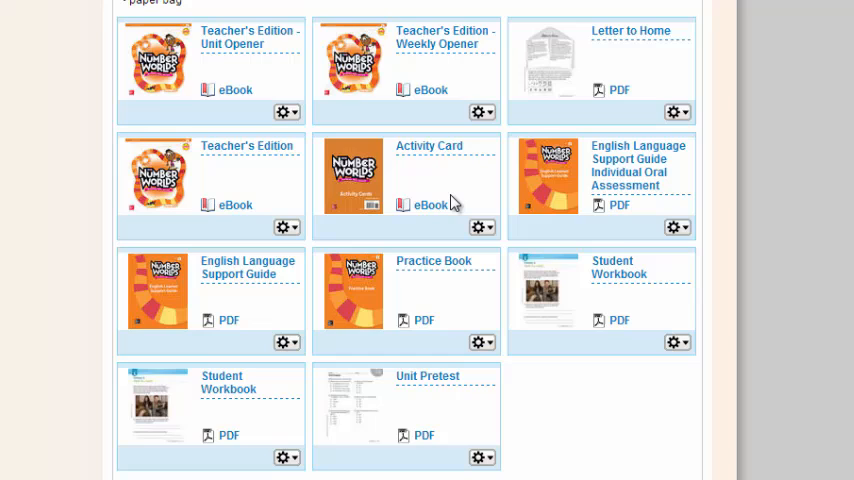
mouse_move(452, 205)
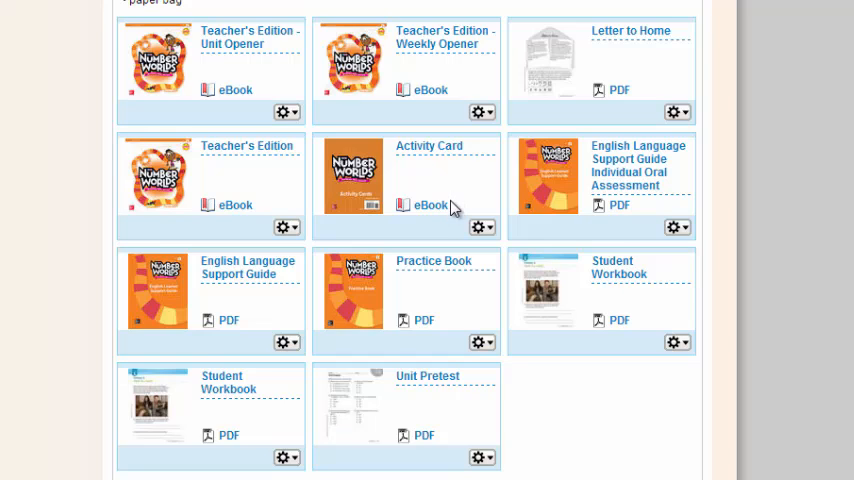
mouse_move(453, 203)
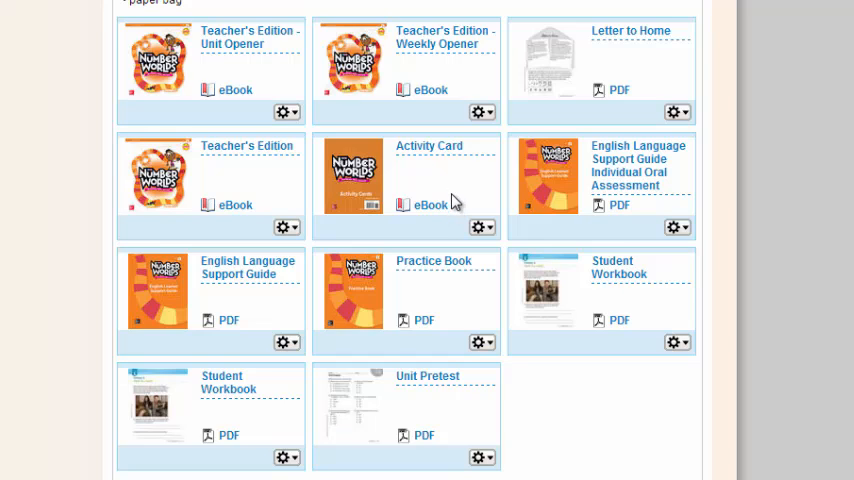
mouse_move(450, 186)
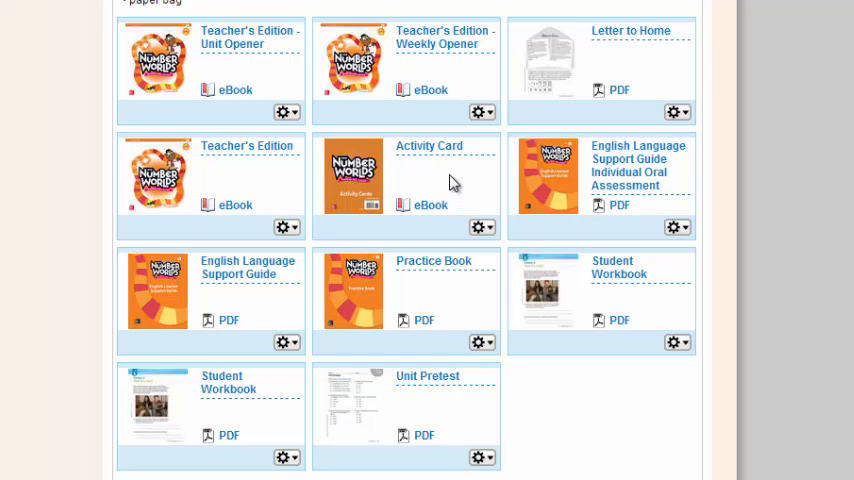
mouse_move(590, 172)
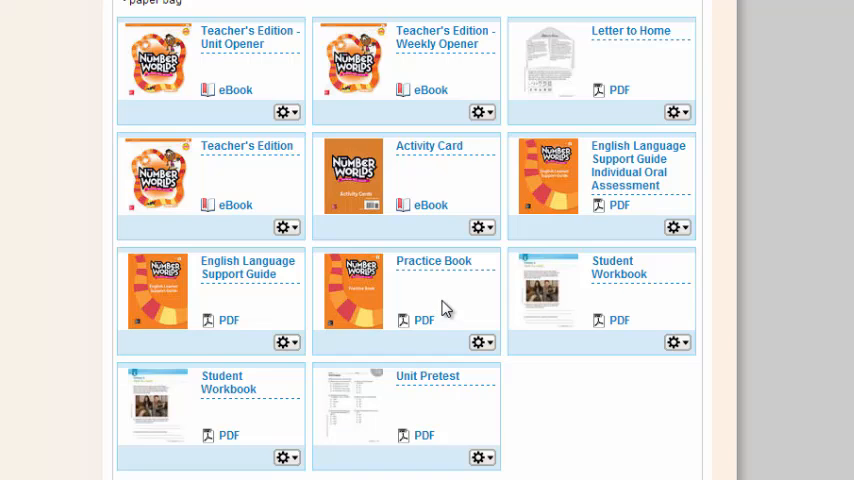
mouse_move(538, 313)
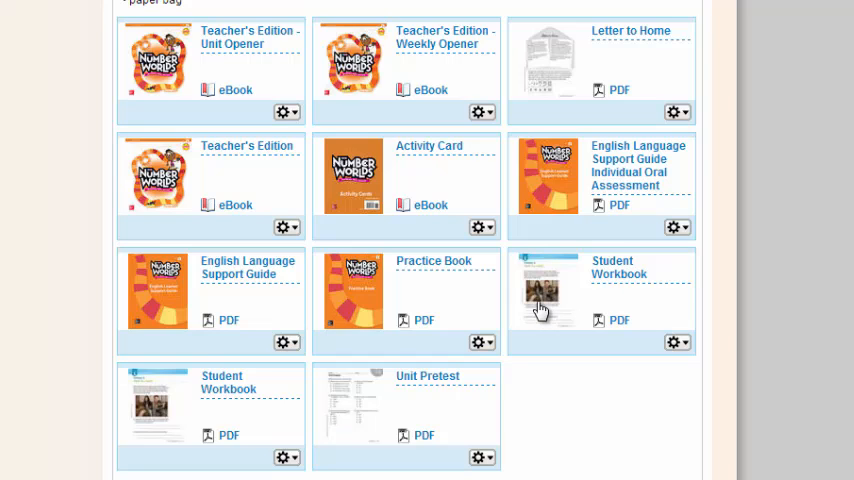
mouse_move(448, 422)
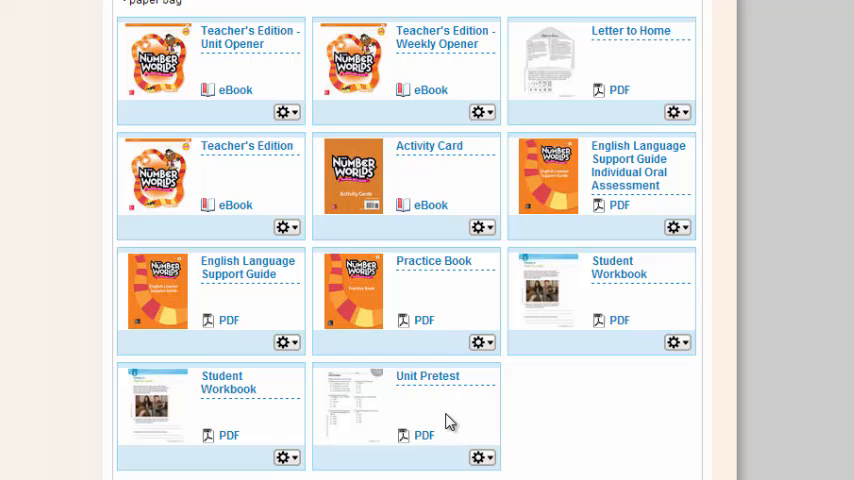
mouse_move(445, 393)
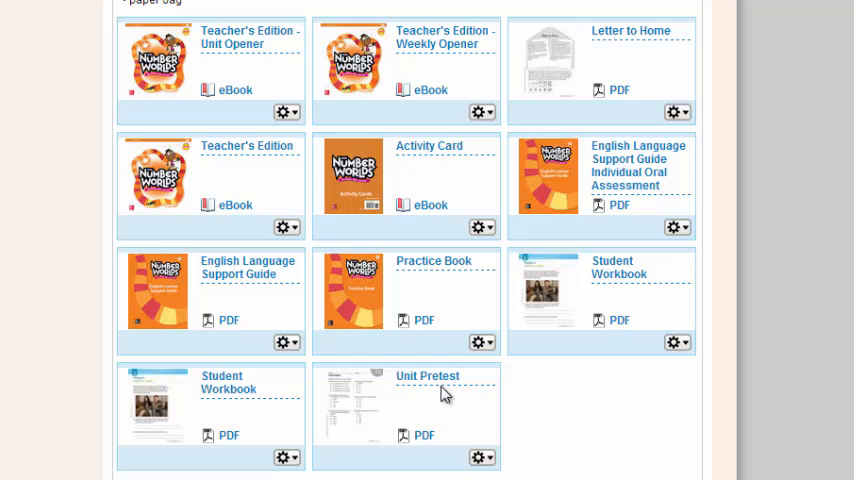
mouse_move(440, 388)
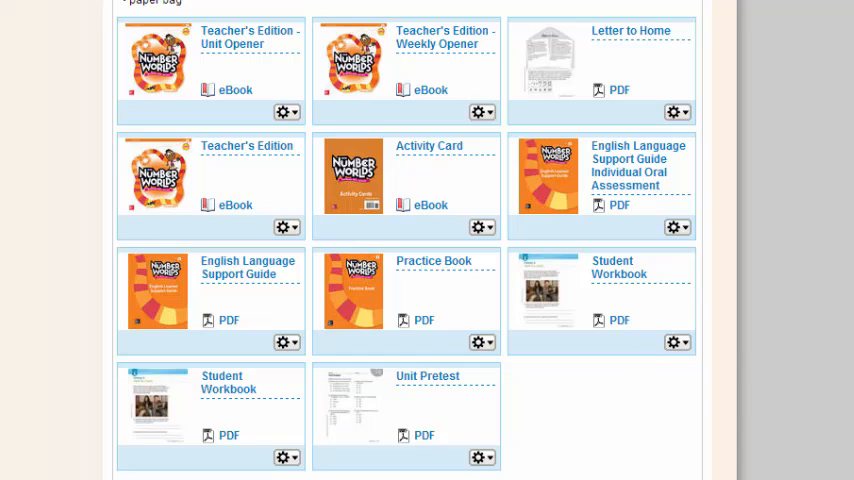
Expand the Lesson 2 header and scroll through its objective, materials and resource tiles.
scroll(down, 3)
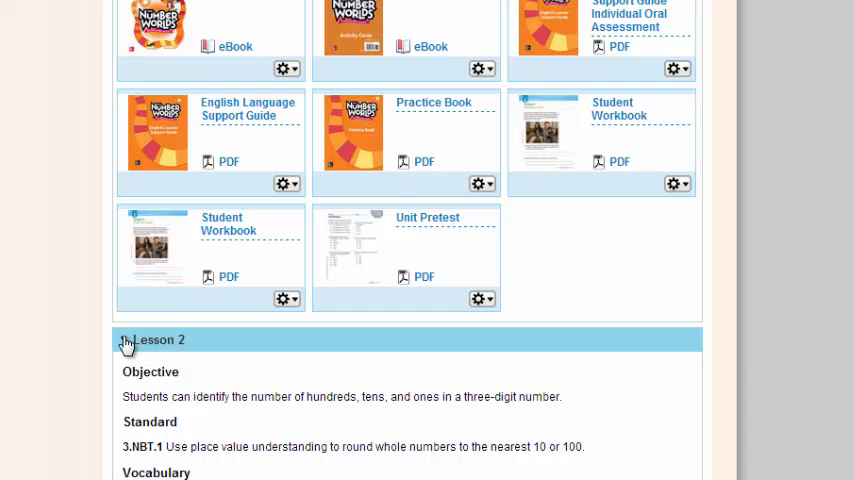
click(124, 340)
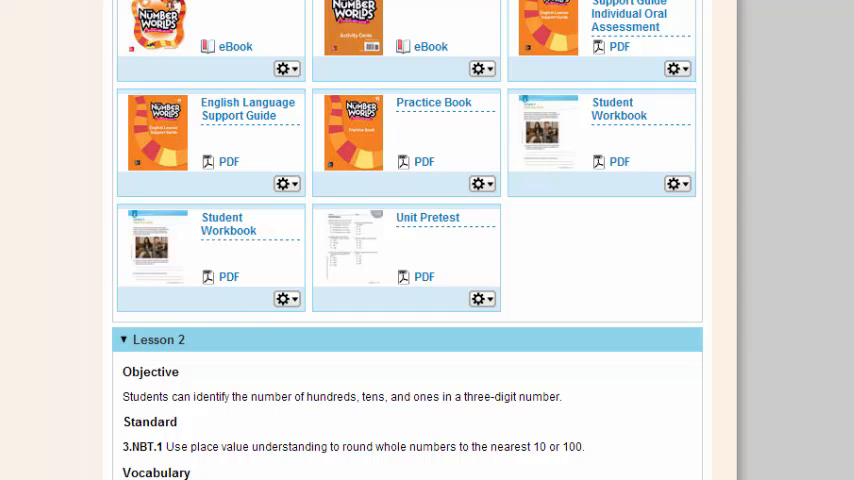
scroll(down, 3)
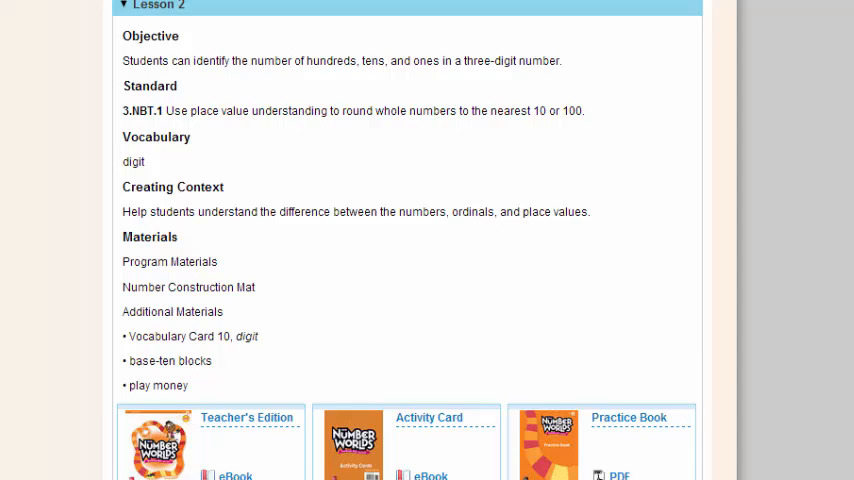
scroll(down, 3)
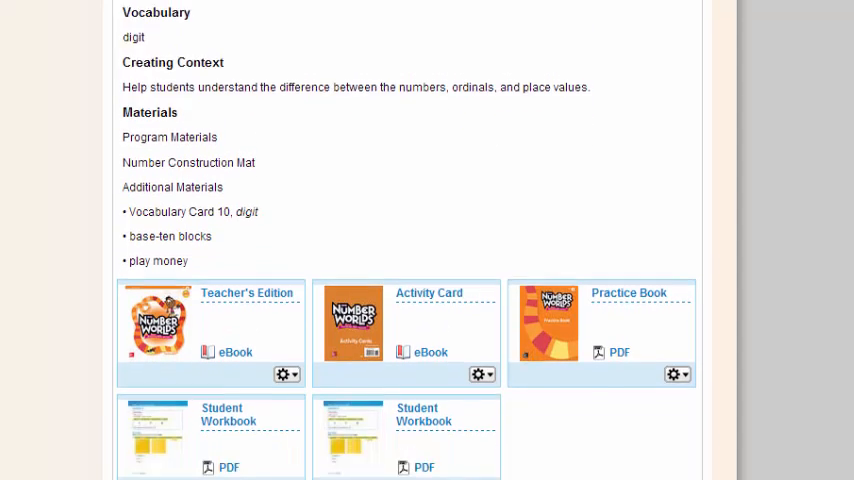
scroll(down, 3)
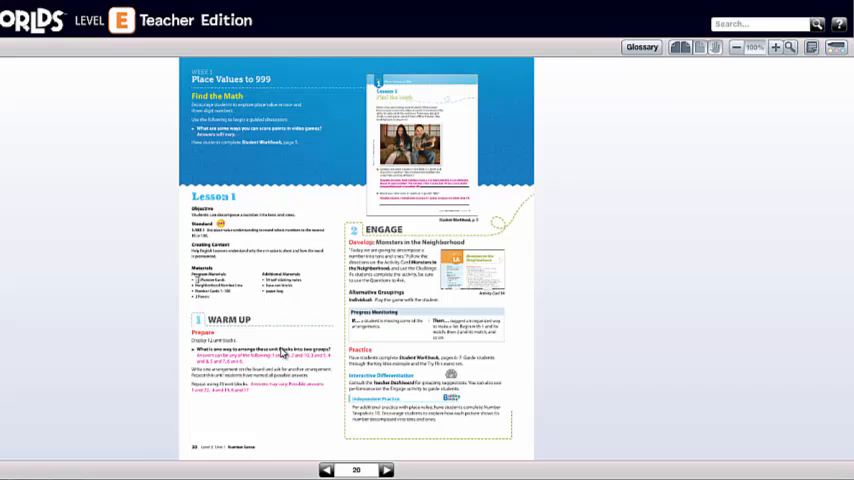
mouse_move(279, 351)
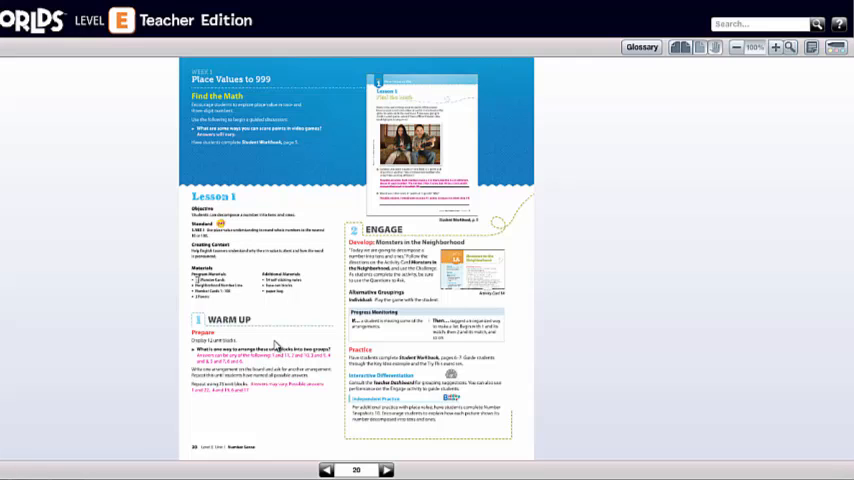
mouse_move(272, 340)
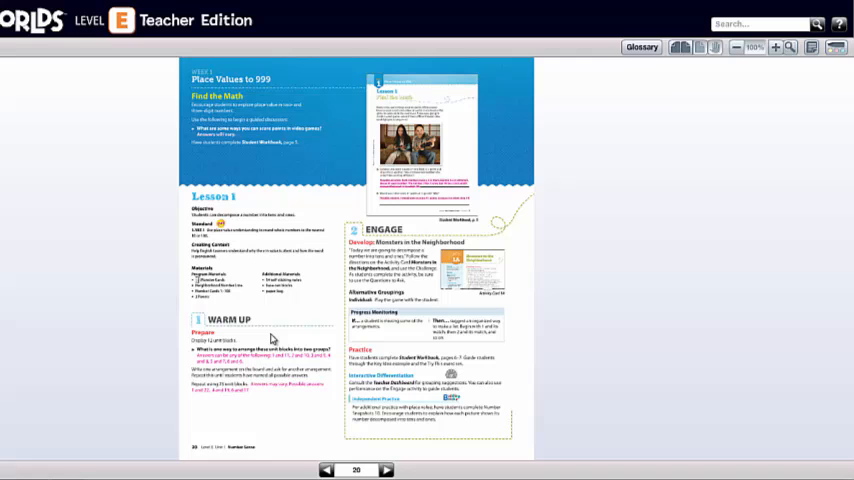
mouse_move(288, 327)
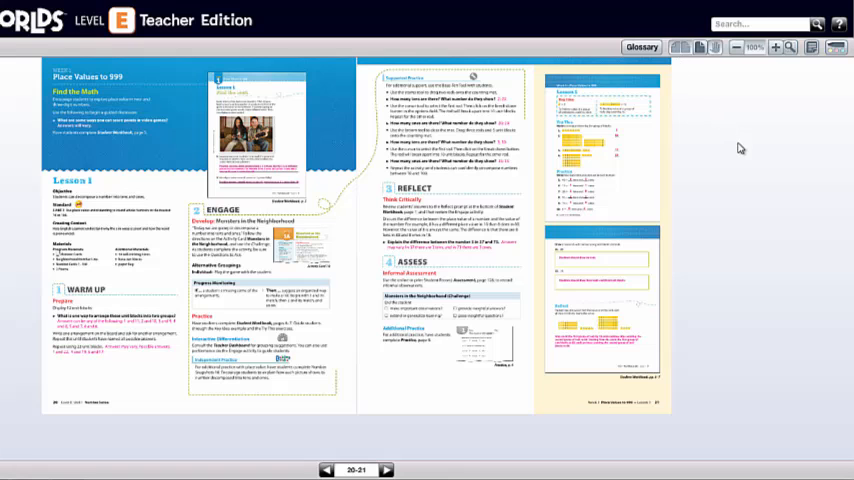
mouse_move(775, 48)
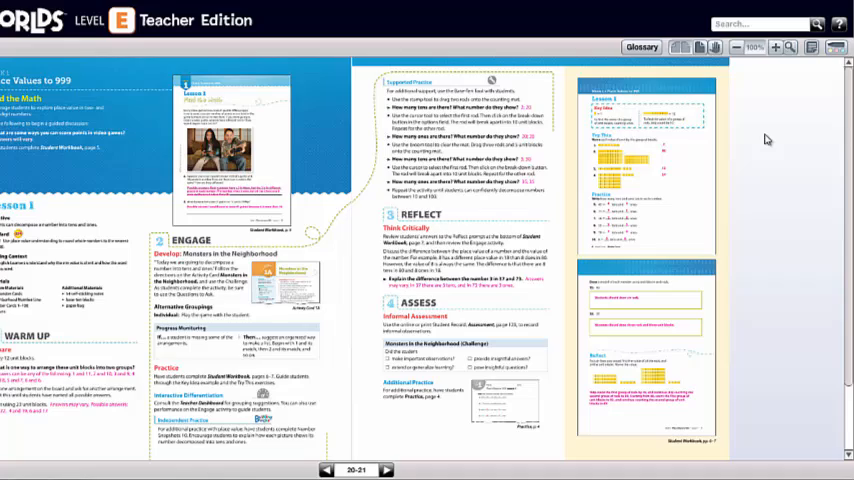
mouse_move(771, 156)
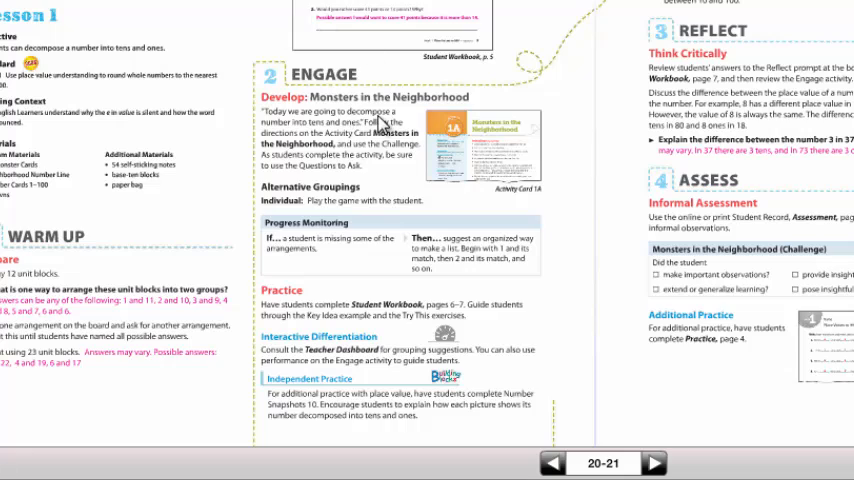
mouse_move(168, 25)
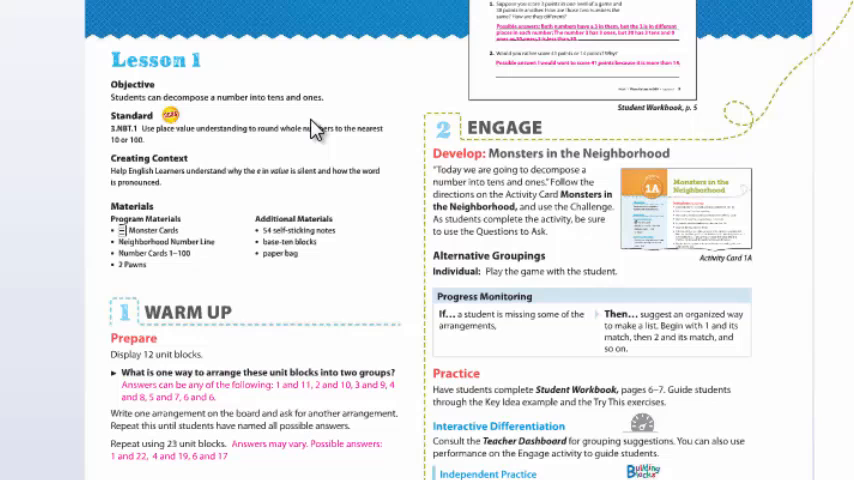
mouse_move(232, 192)
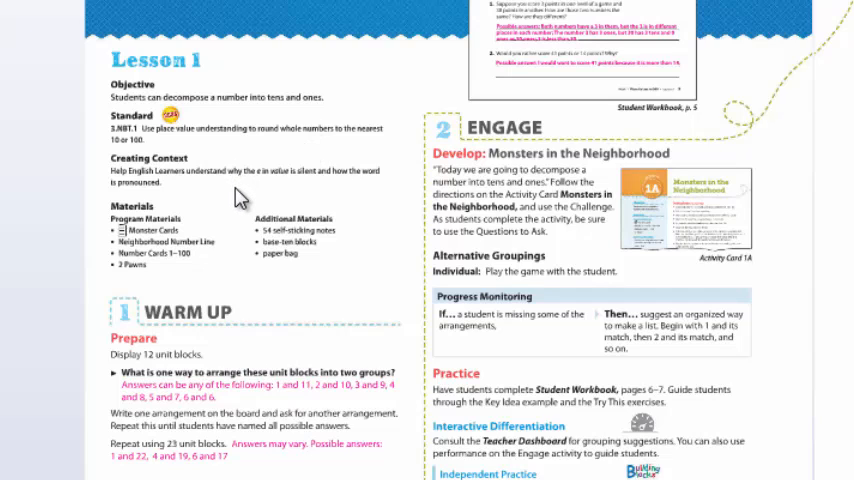
mouse_move(214, 263)
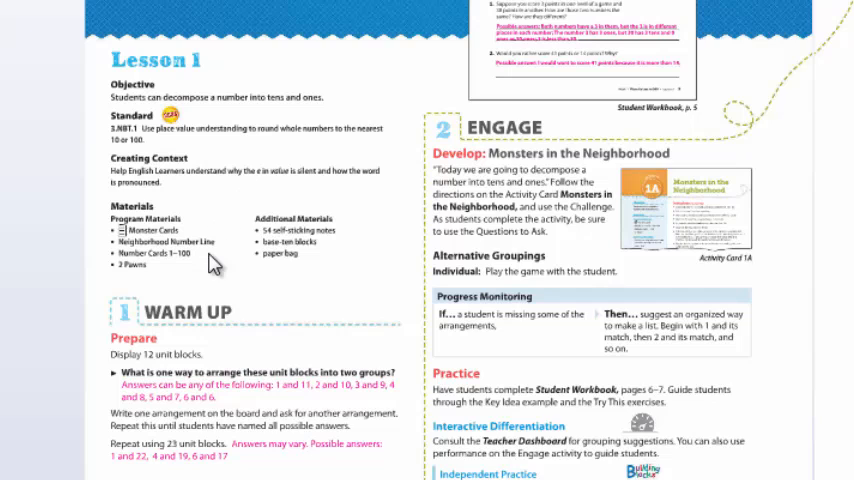
mouse_move(137, 270)
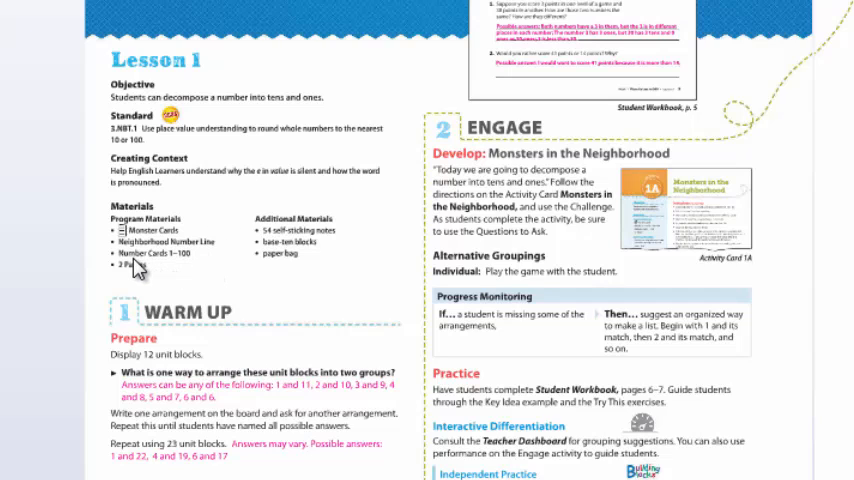
mouse_move(288, 291)
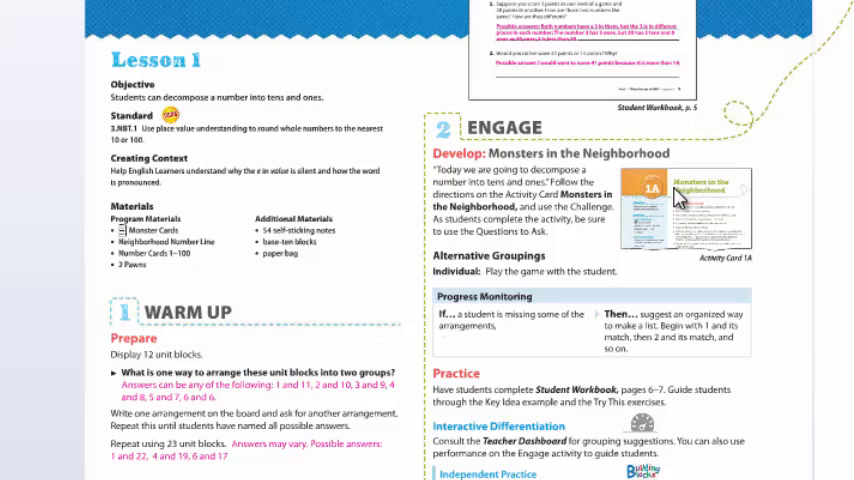
mouse_move(540, 97)
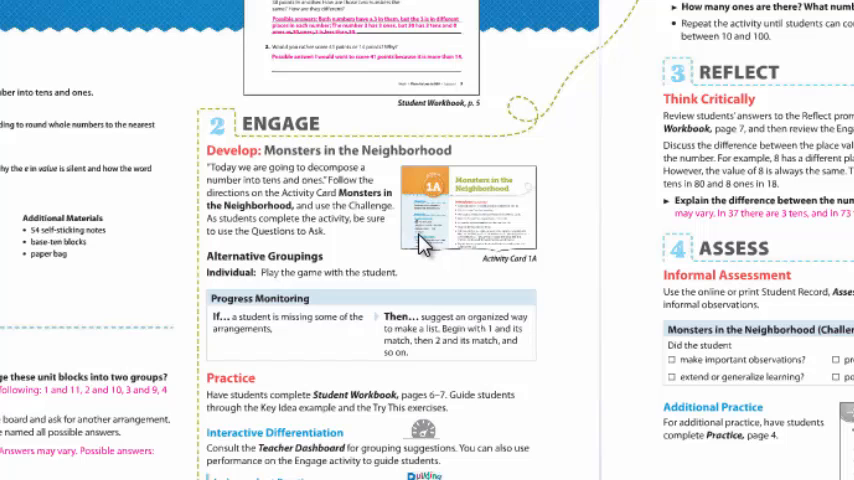
mouse_move(421, 247)
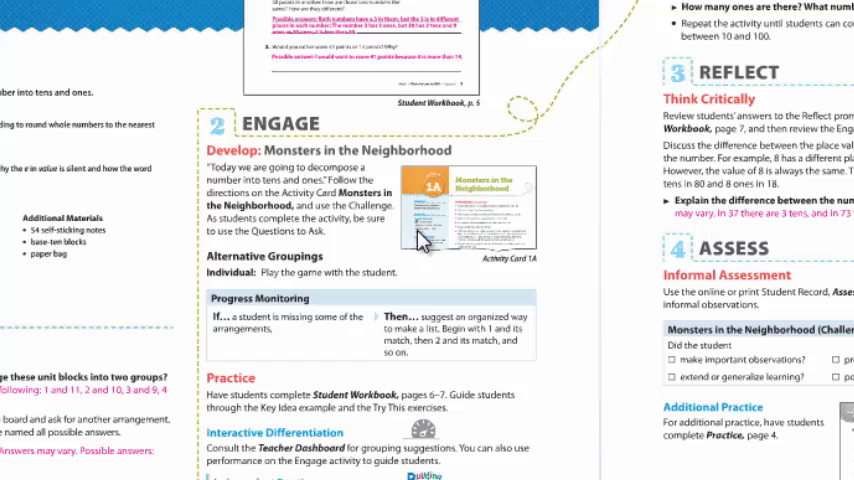
mouse_move(421, 238)
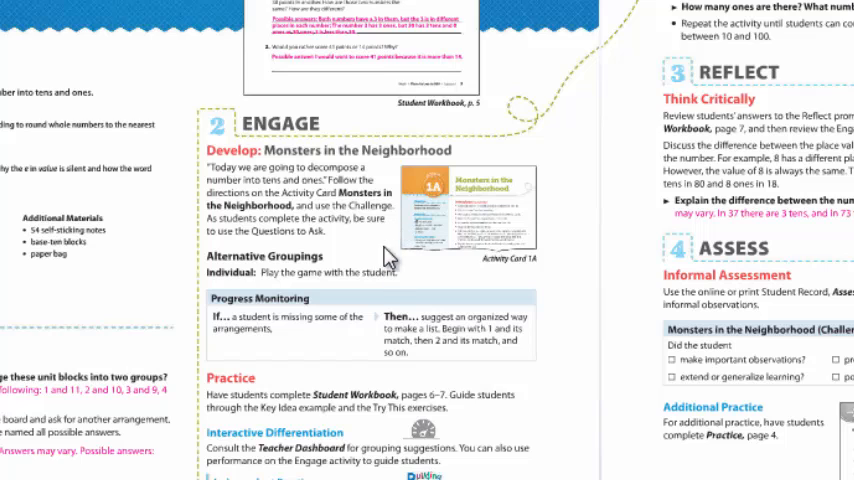
mouse_move(345, 433)
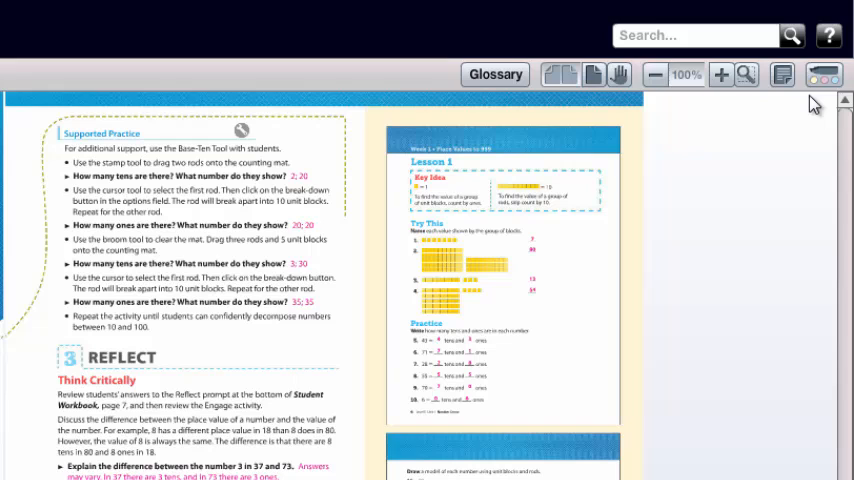
mouse_move(815, 110)
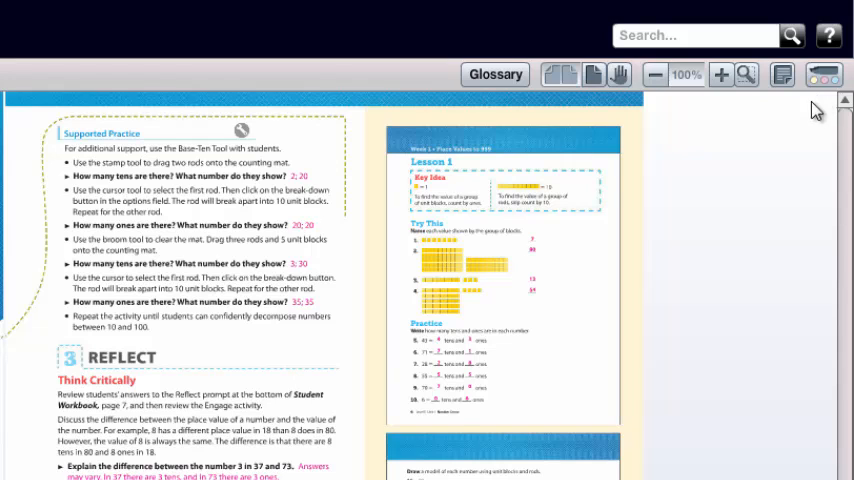